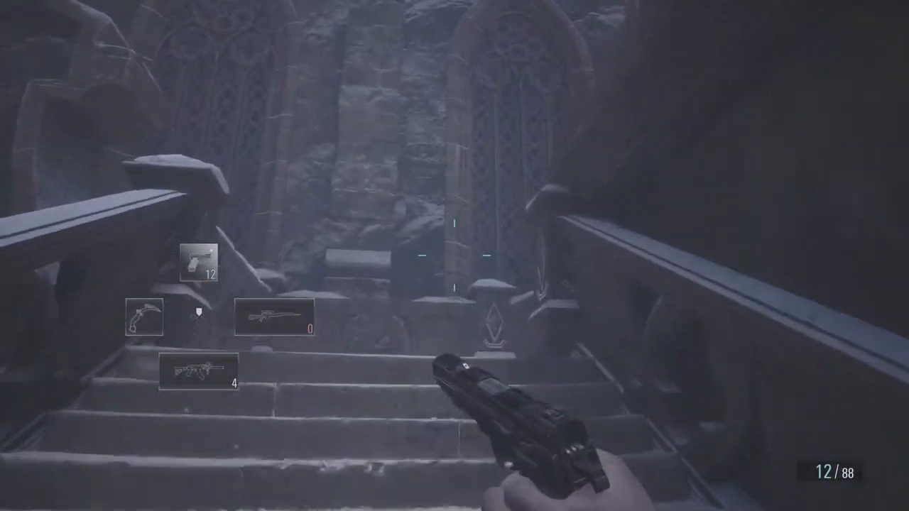
mouse_move(455, 256)
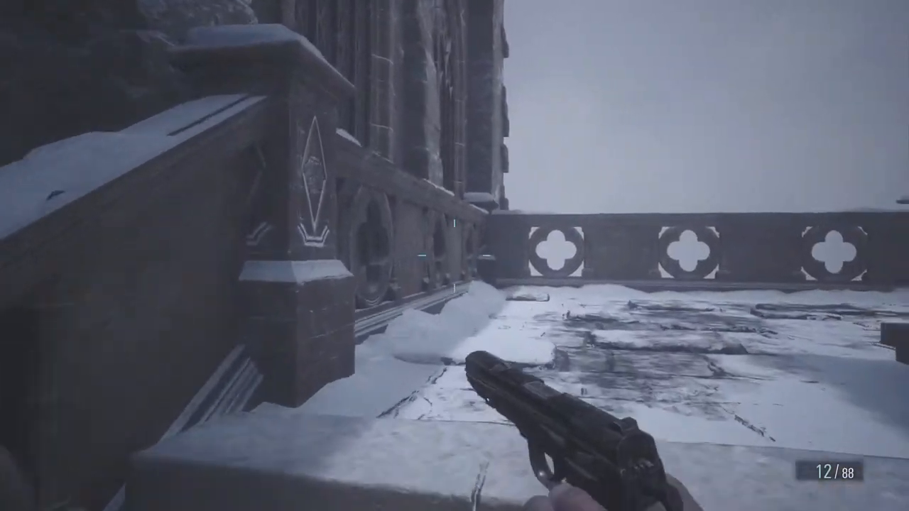